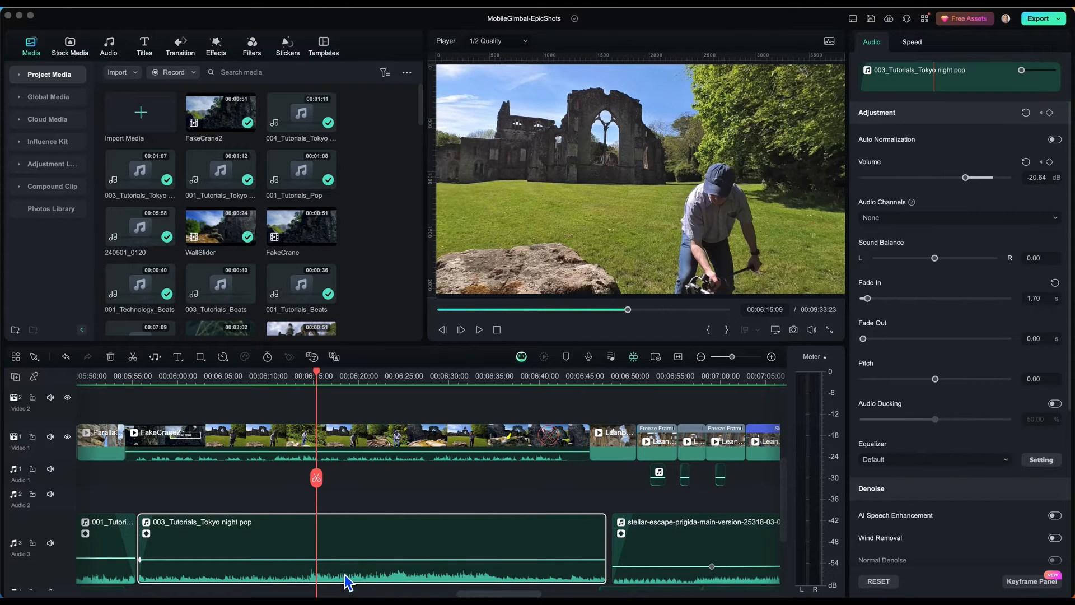
pyautogui.moveTo(267, 549)
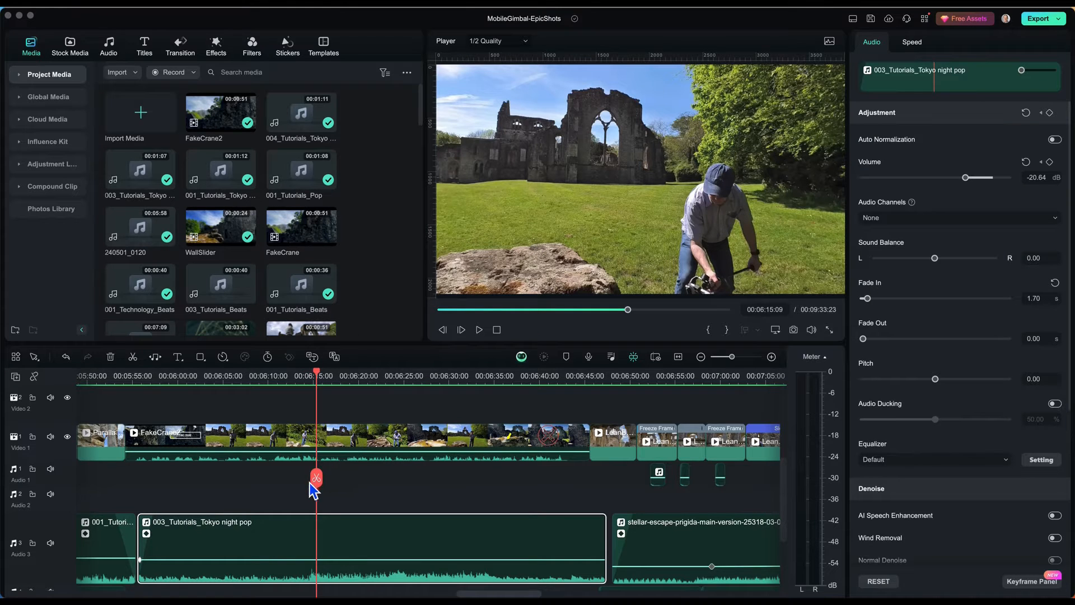
# Step: Move the playhead back to about 6:14, just before the voiceover begins over the music
pyautogui.moveTo(316, 479); pyautogui.dragTo(301, 473)
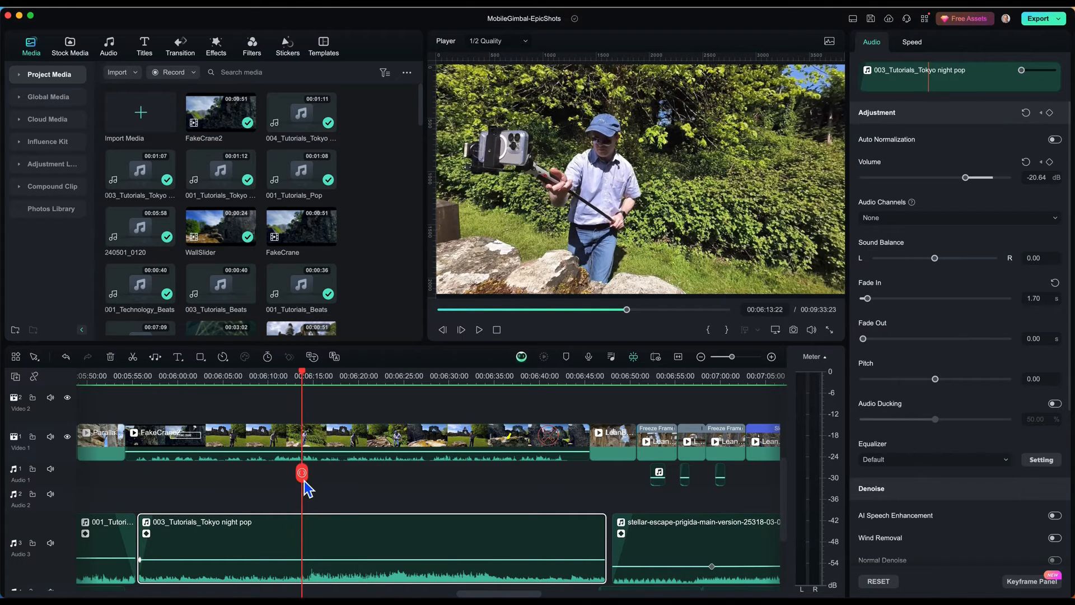
pyautogui.moveTo(301, 473); pyautogui.dragTo(290, 471)
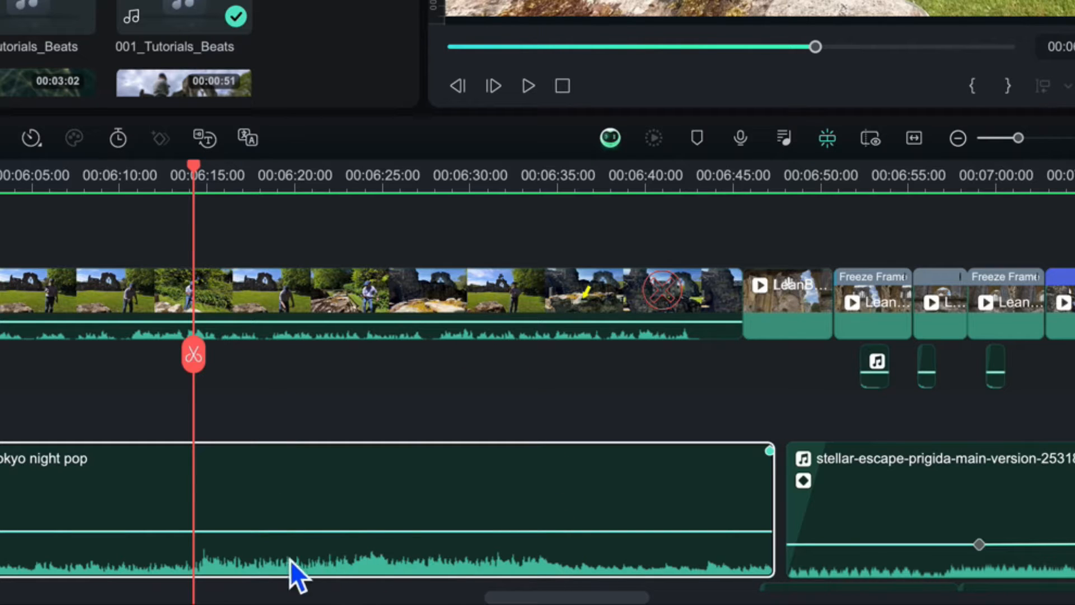
pyautogui.moveTo(240, 524)
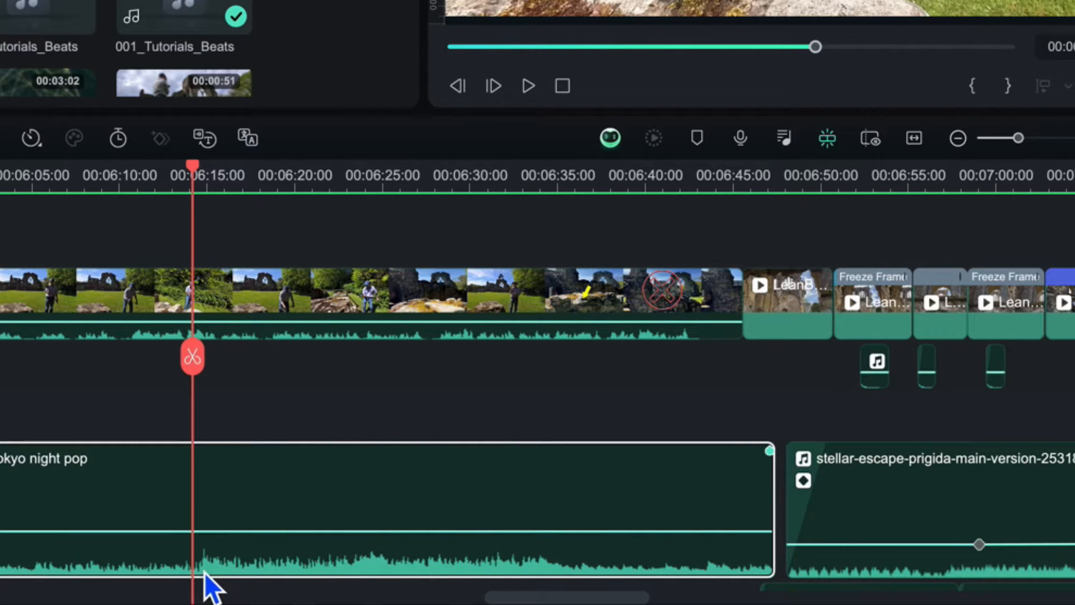
pyautogui.moveTo(310, 410)
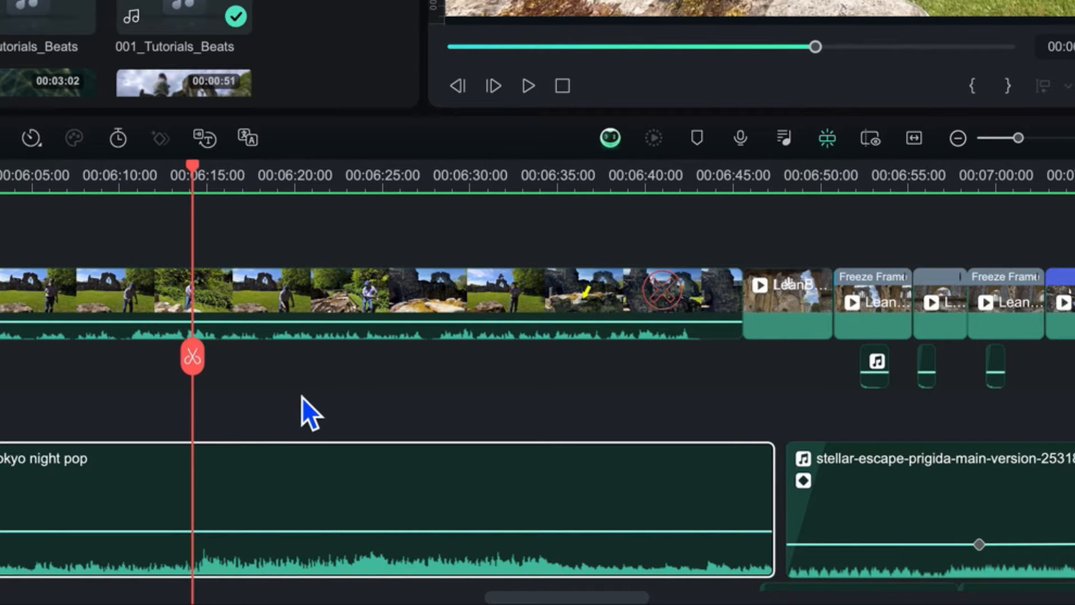
pyautogui.moveTo(433, 268)
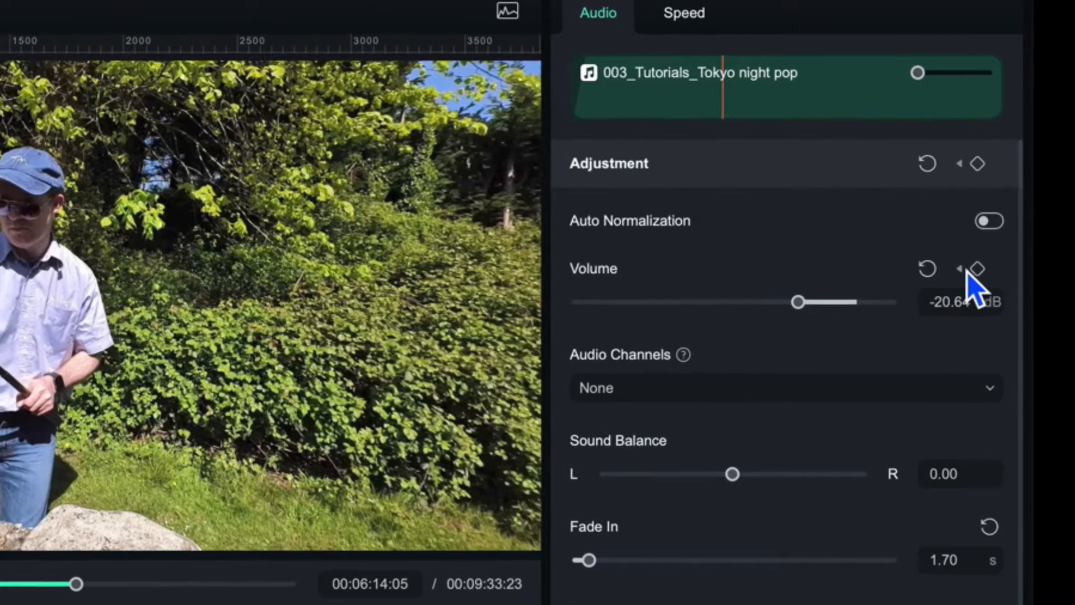
# Step: Add a volume keyframe on the Tokyo night pop clip at 6:14, holding -20.64 dB
pyautogui.click(977, 268)
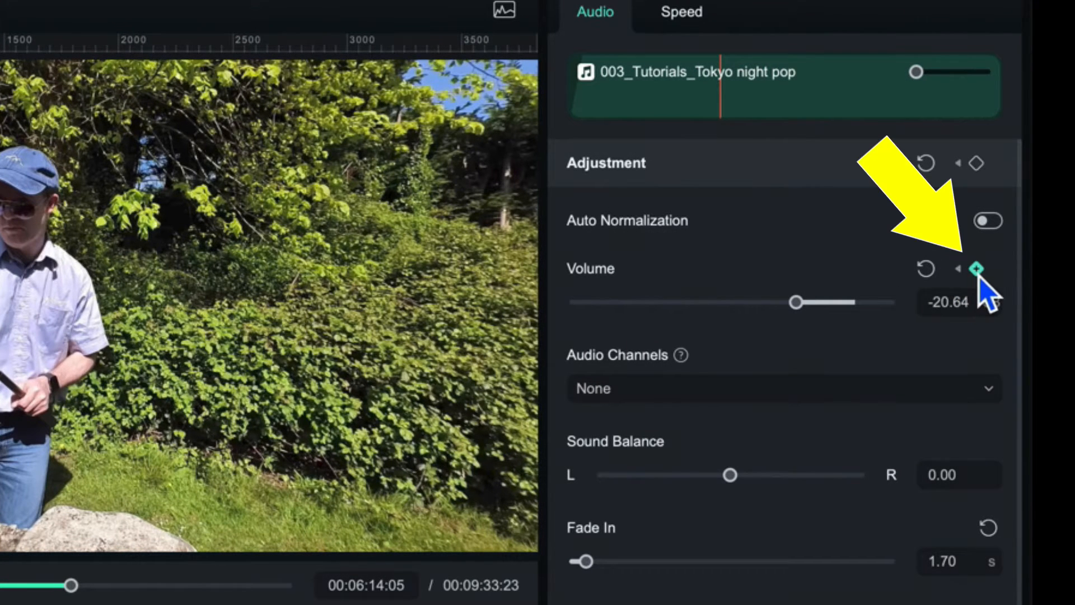
pyautogui.click(978, 268)
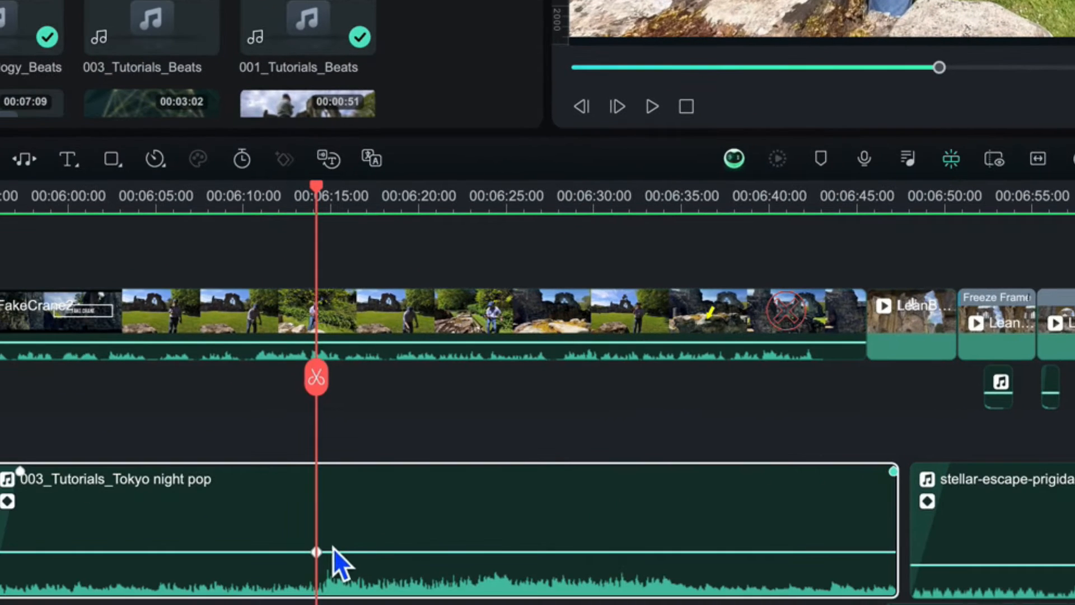
pyautogui.moveTo(322, 576)
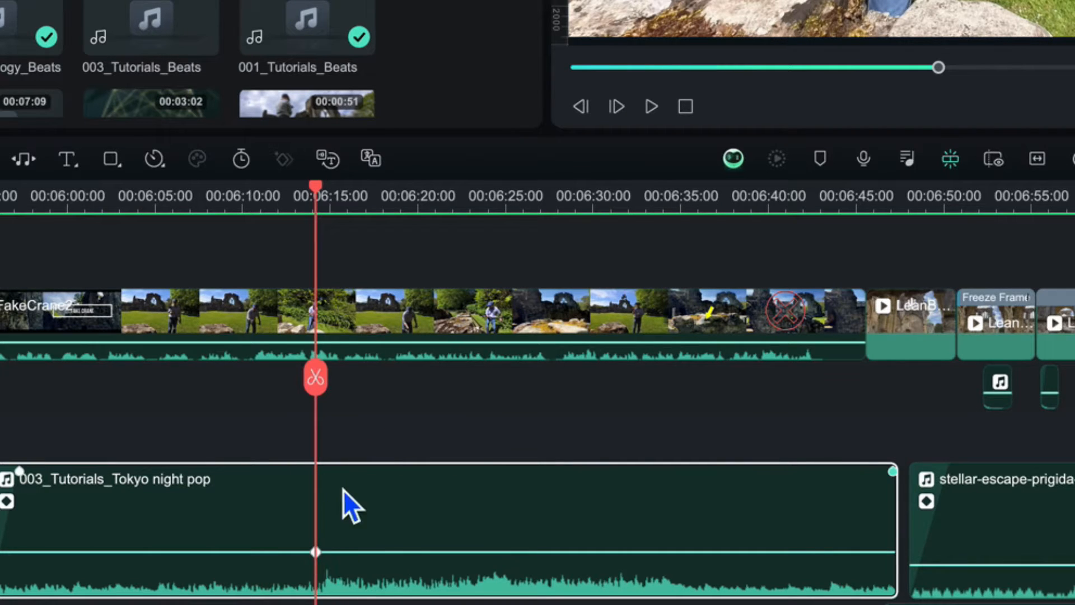
pyautogui.moveTo(343, 543)
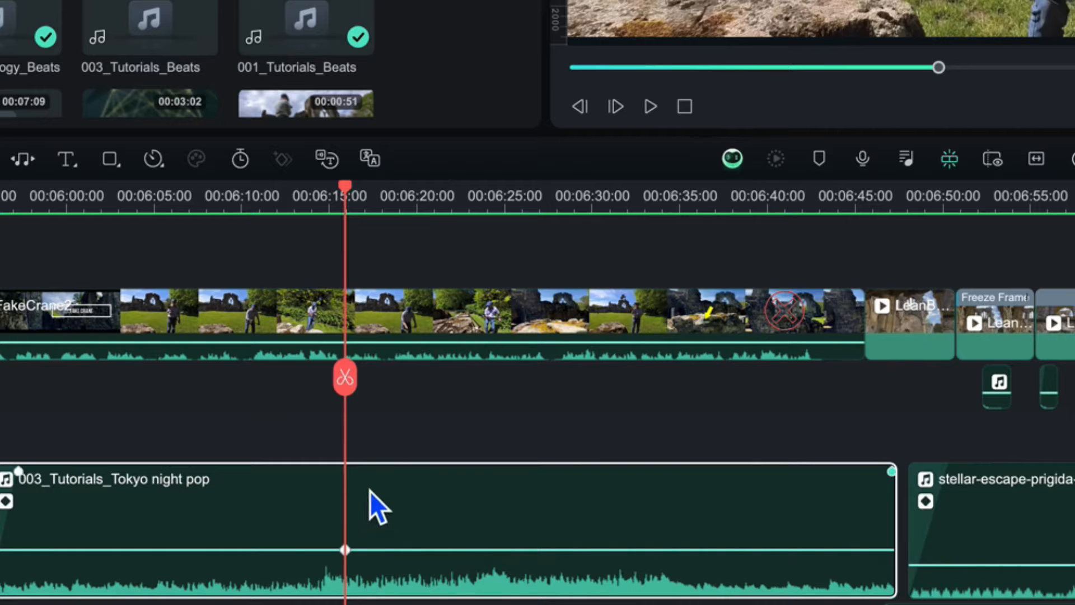
pyautogui.moveTo(343, 422)
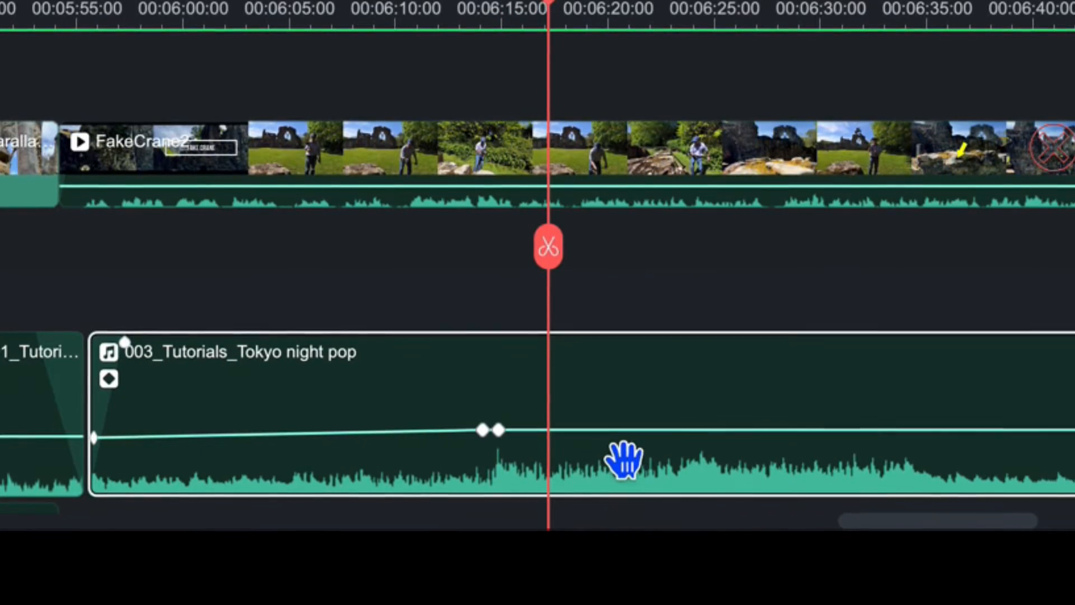
# Step: Pull the second volume keyframe down so the music dips after about 6:15
pyautogui.moveTo(624, 456); pyautogui.dragTo(531, 463)
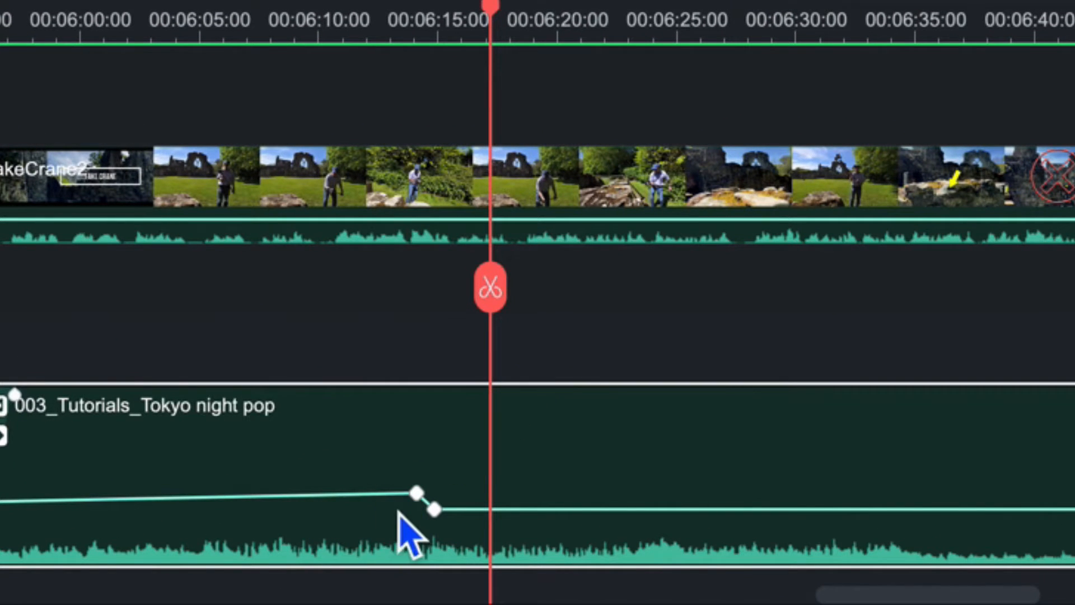
pyautogui.moveTo(536, 528)
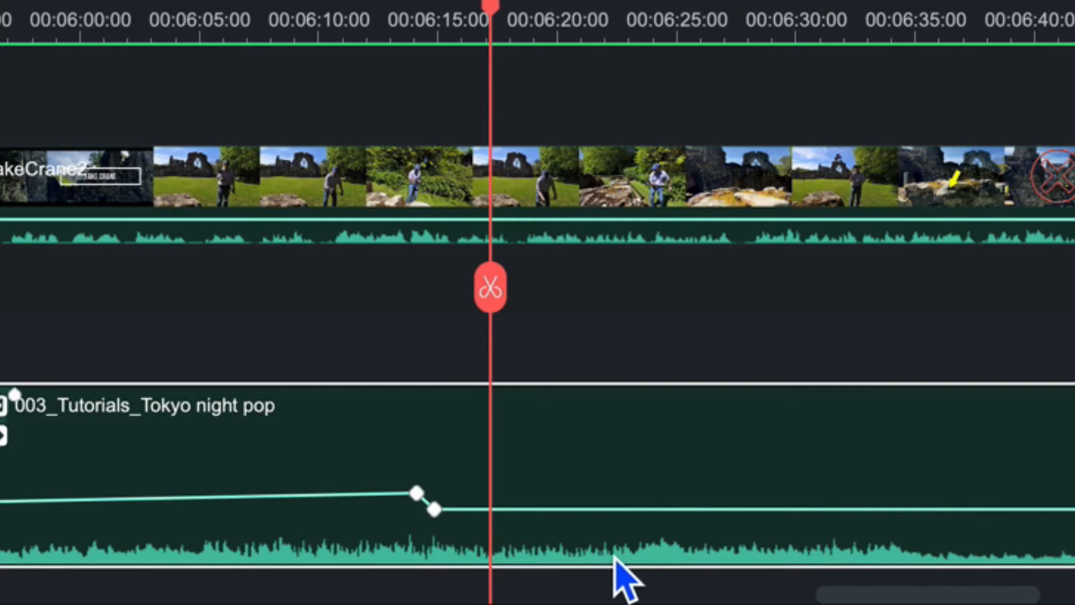
pyautogui.moveTo(329, 562)
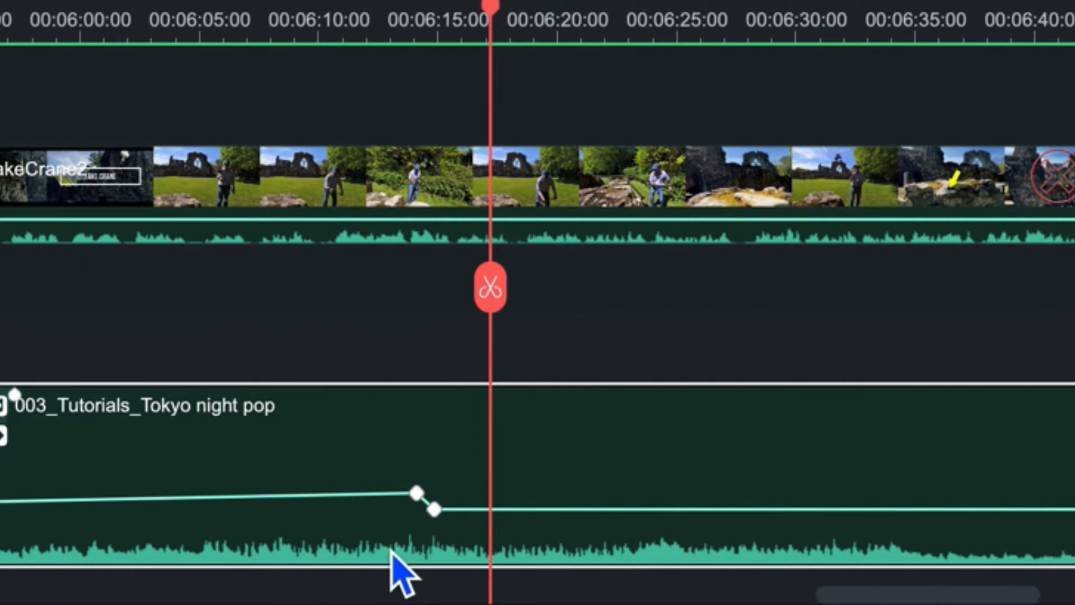
pyautogui.moveTo(511, 388)
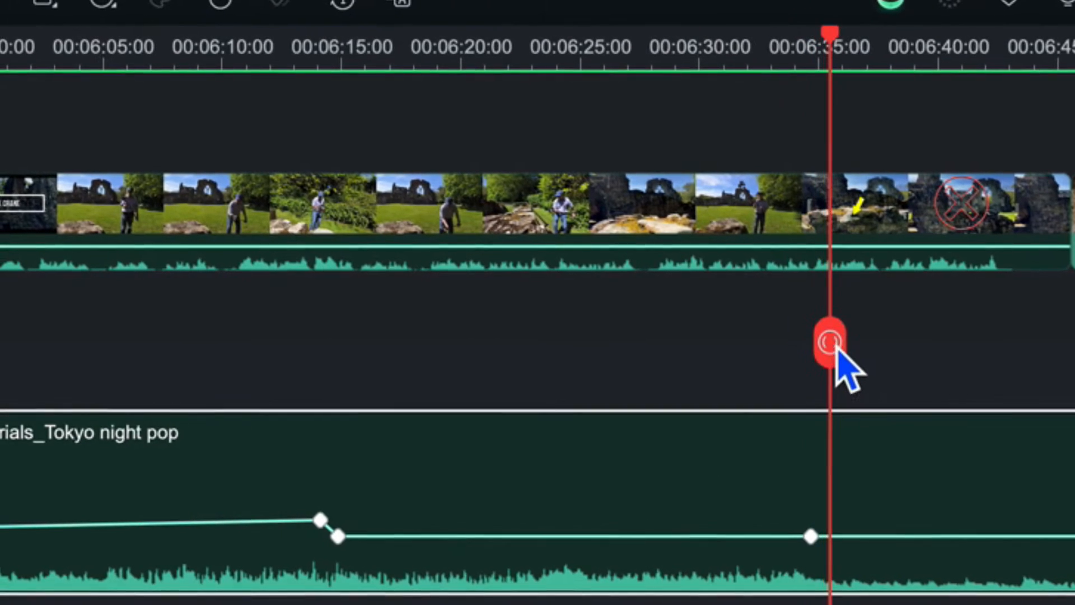
# Step: Add a volume point around 6:35 to end the music dip after the voiceover
pyautogui.click(829, 341)
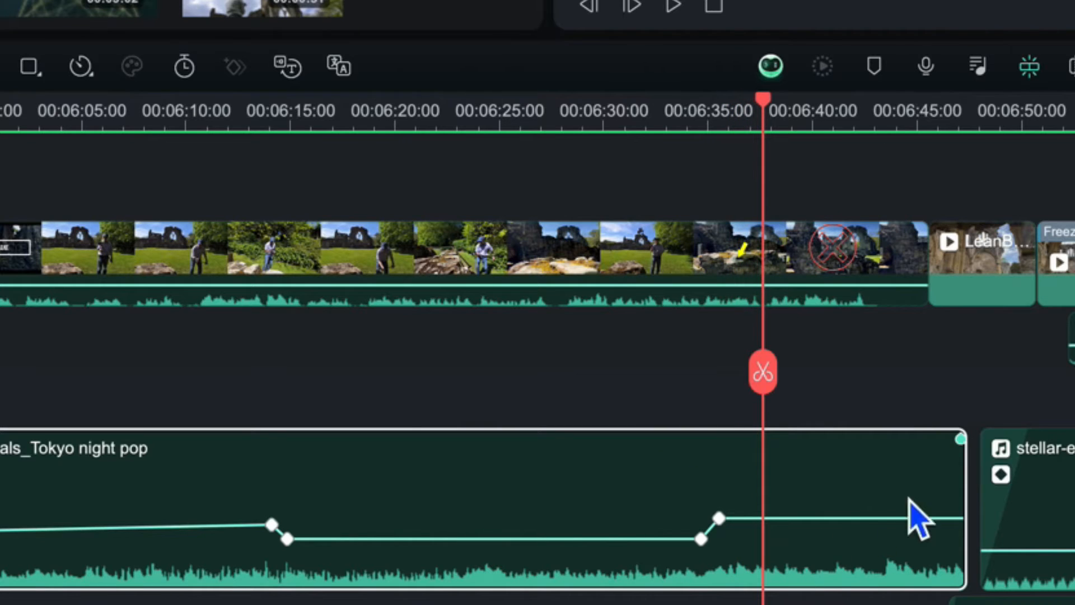
pyautogui.moveTo(792, 404)
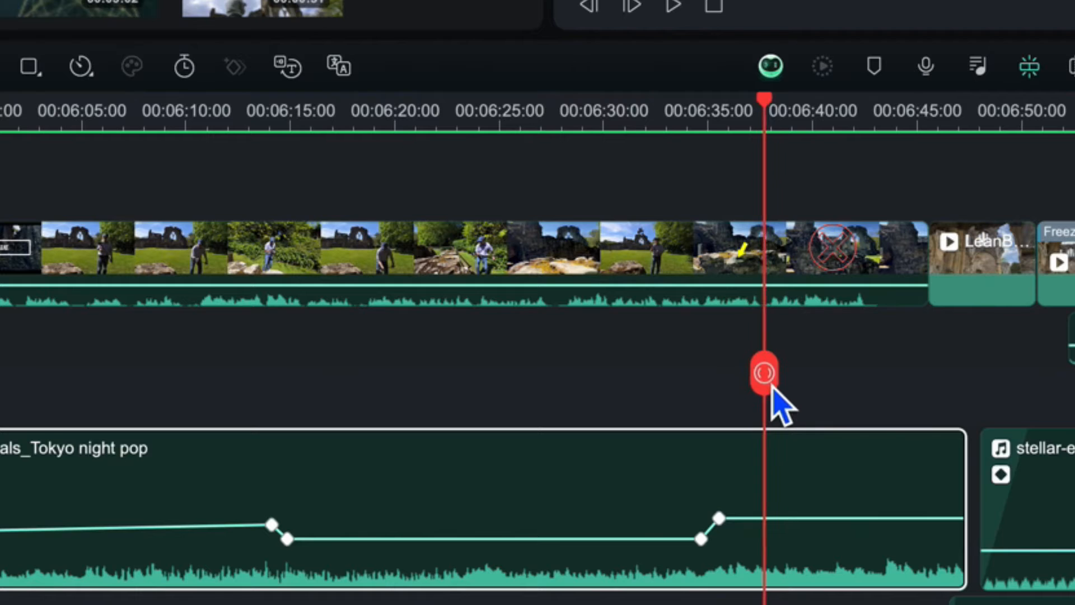
pyautogui.moveTo(763, 372); pyautogui.dragTo(833, 386)
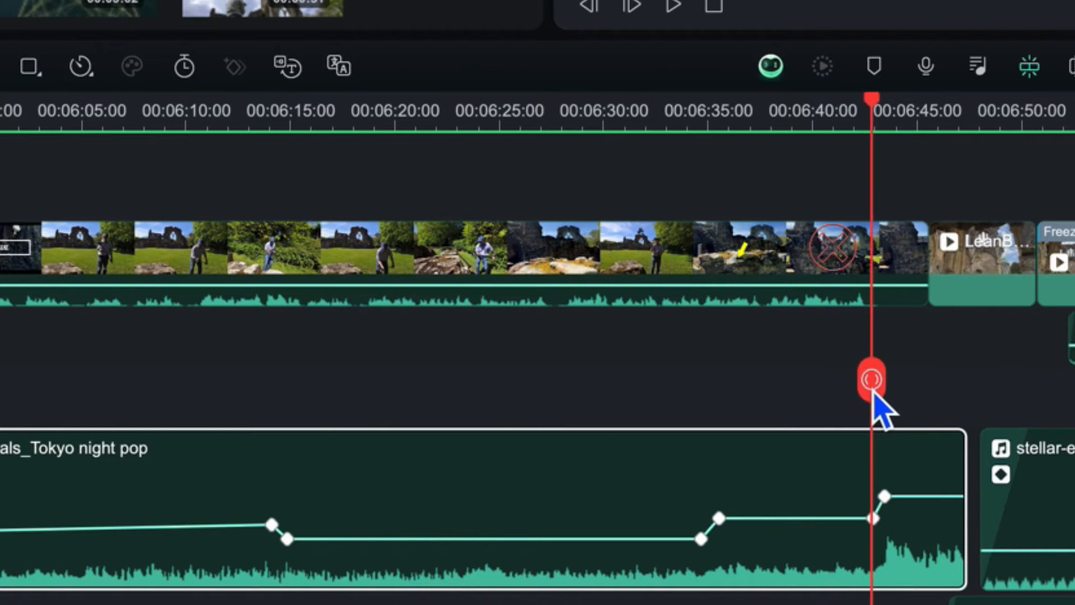
# Step: Add a volume point around 6:43 to raise the music shortly before the clip ends
pyautogui.click(674, 7)
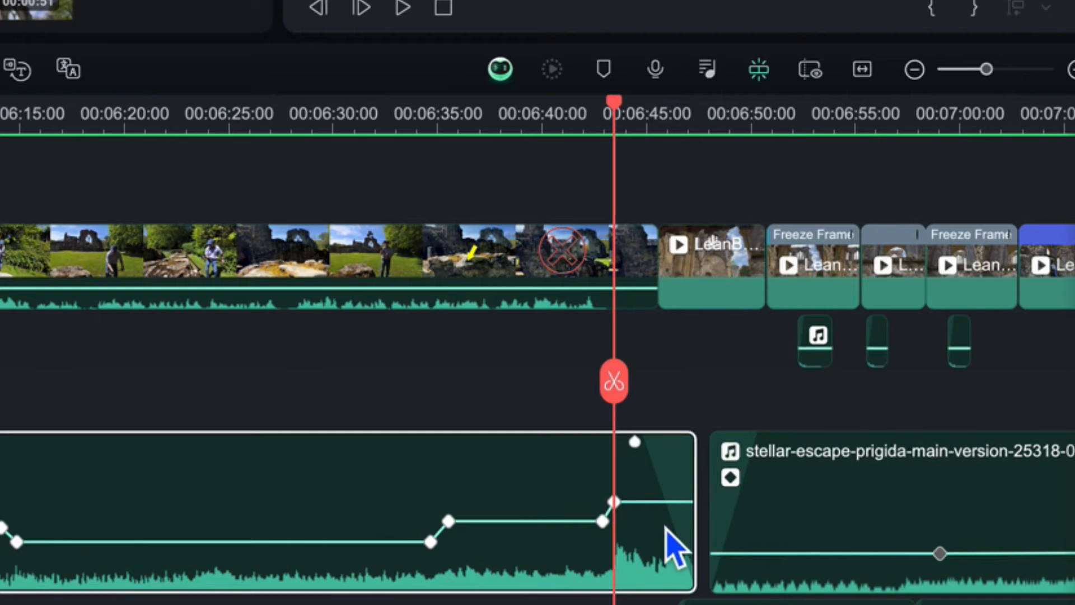
pyautogui.moveTo(659, 494)
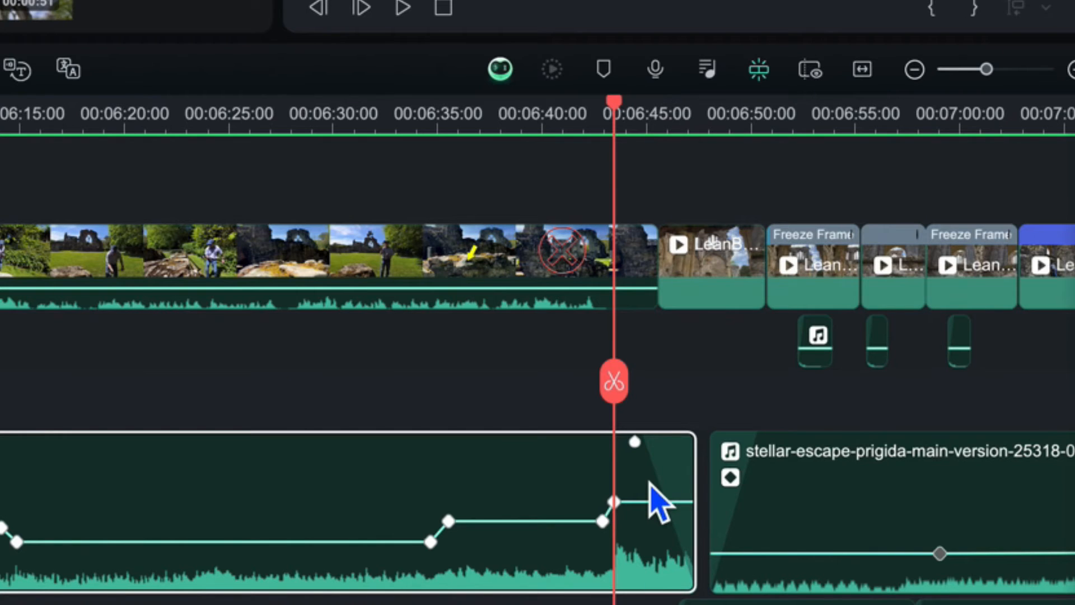
# Step: Add a keyframe near 6:46 holding the music's raised level
pyautogui.click(401, 9)
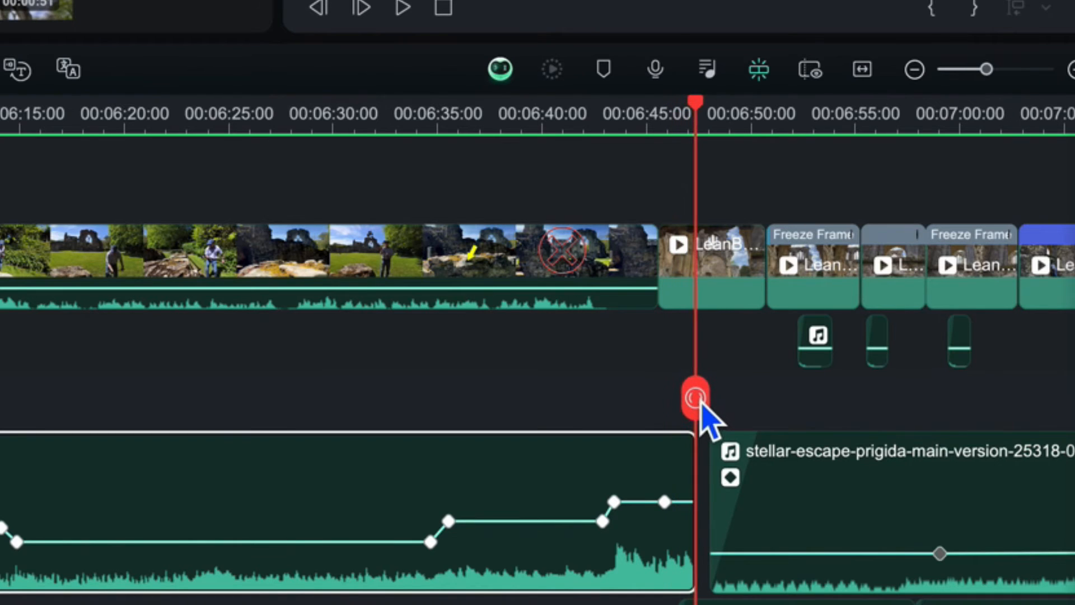
# Step: Add a final keyframe at the clip end and drag it to the bottom for a steep fade-out
pyautogui.click(692, 396)
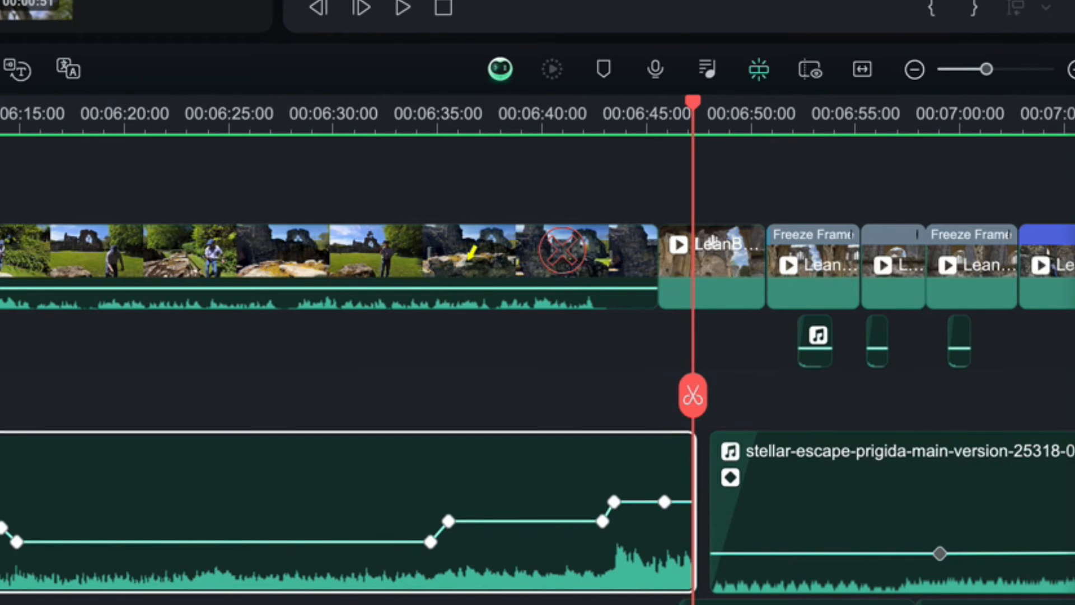
pyautogui.moveTo(707, 520)
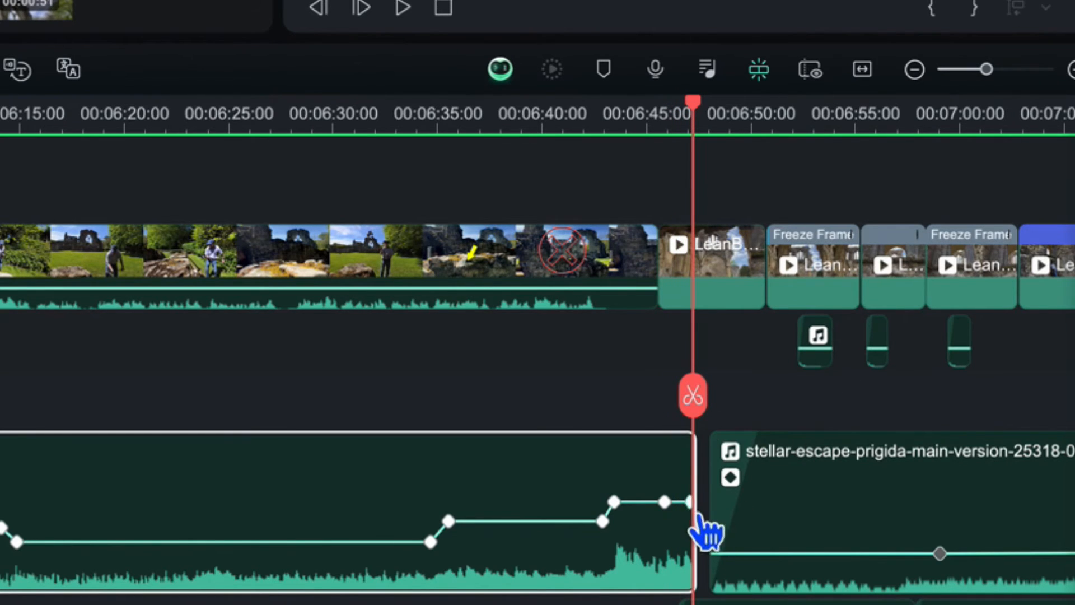
pyautogui.moveTo(686, 501); pyautogui.dragTo(689, 556)
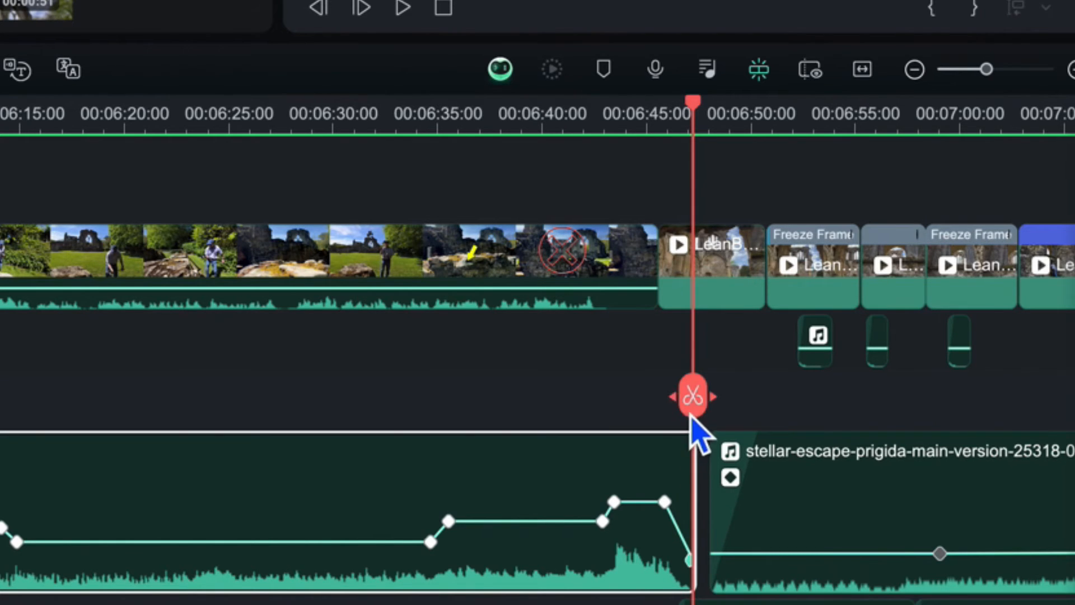
pyautogui.click(401, 8)
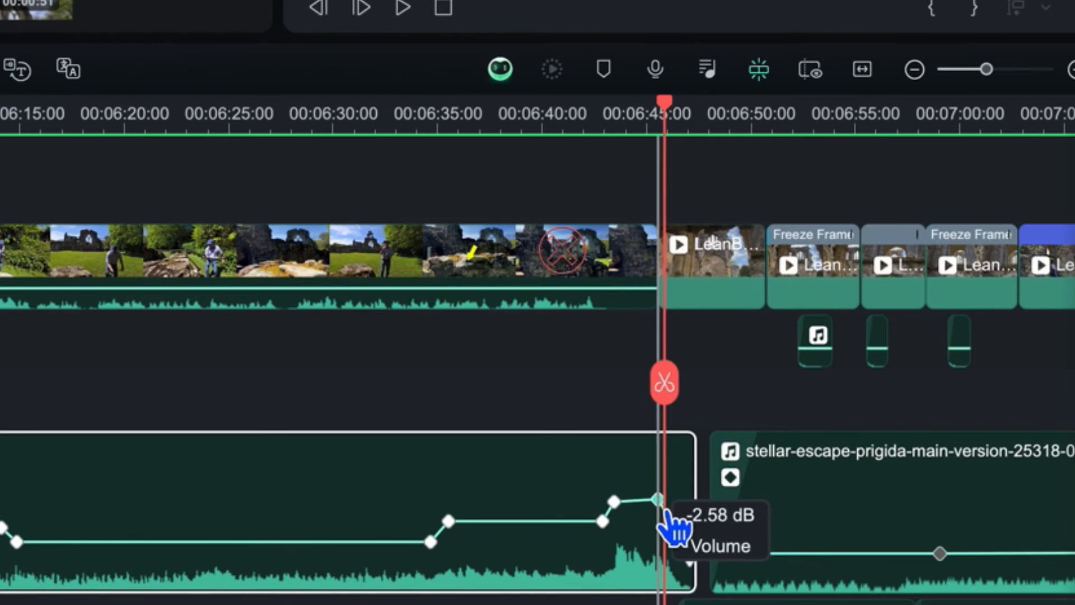
# Step: Set the fade to fall from about -2.58 dB to -36.84 dB at the clip end
pyautogui.moveTo(655, 496); pyautogui.dragTo(637, 501)
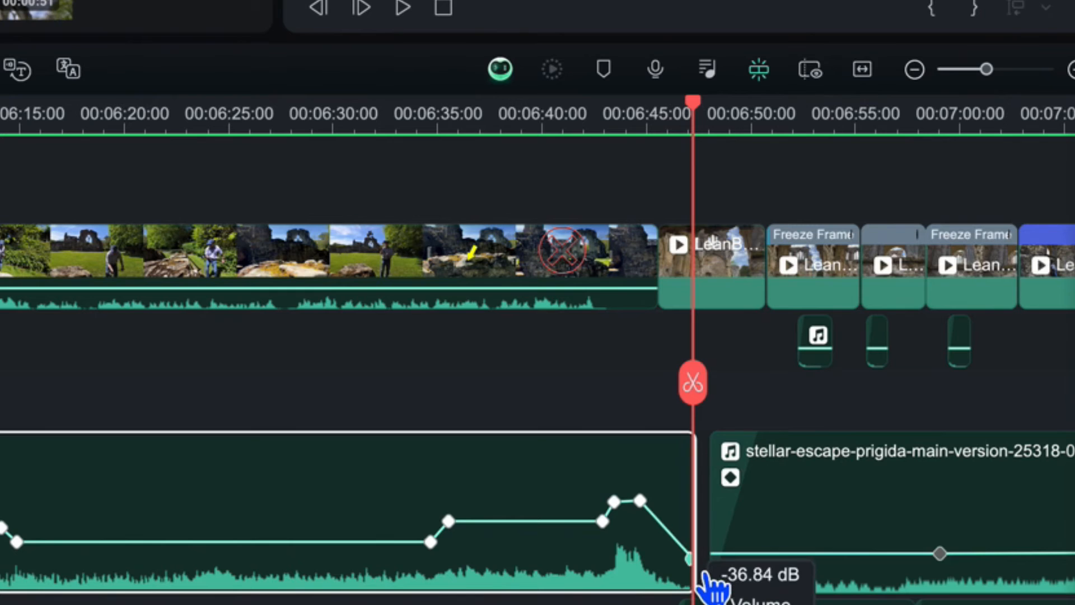
pyautogui.moveTo(688, 552); pyautogui.dragTo(688, 542)
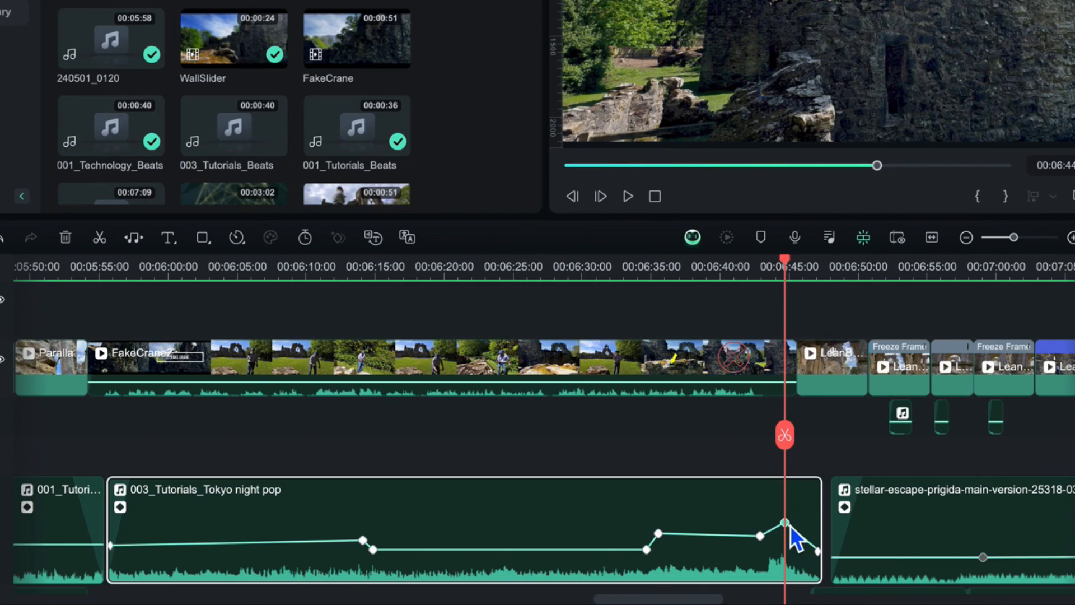
# Step: Bring up the keyframe options for the volume point near 6:44
pyautogui.rightClick(784, 522)
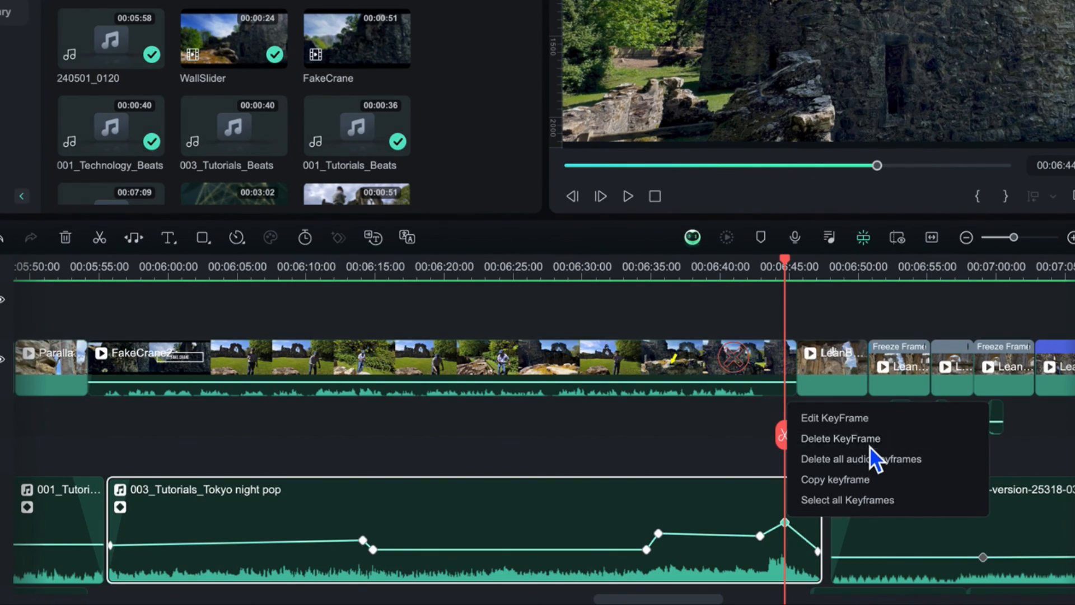